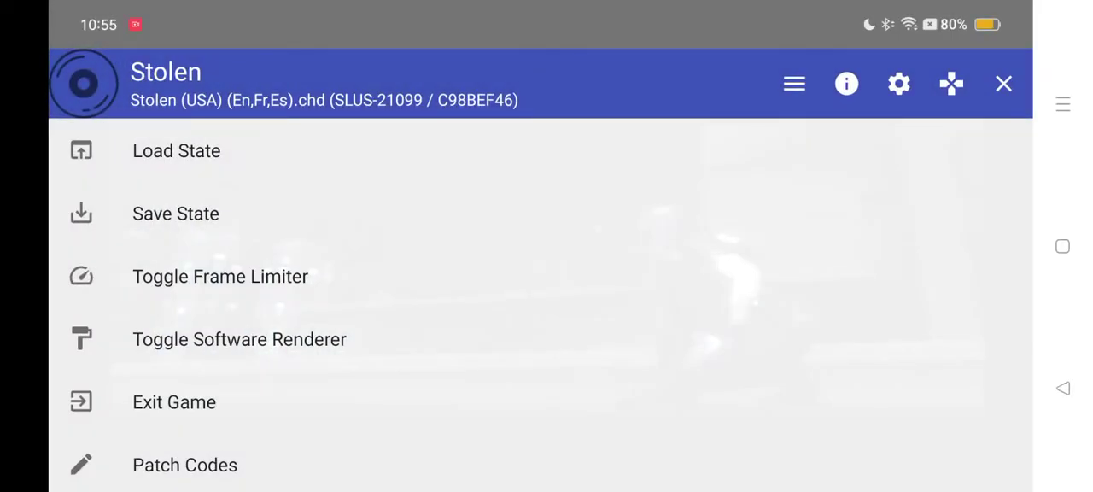
Bring up Stolen's per-game settings from the gear icon while the game runs
left_click(239, 338)
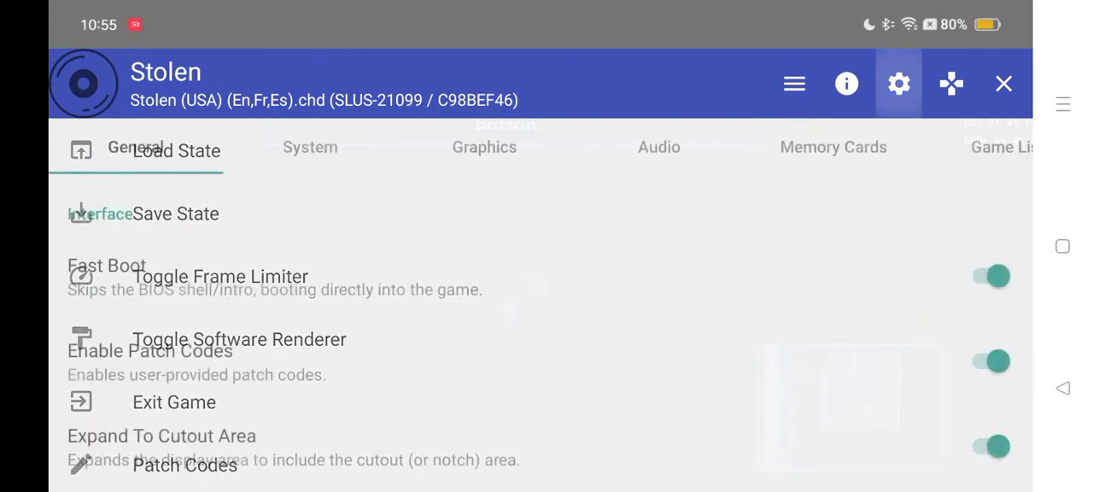
After glancing at System settings, switch on Disable Hardware Readbacks under Graphics
left_click(309, 147)
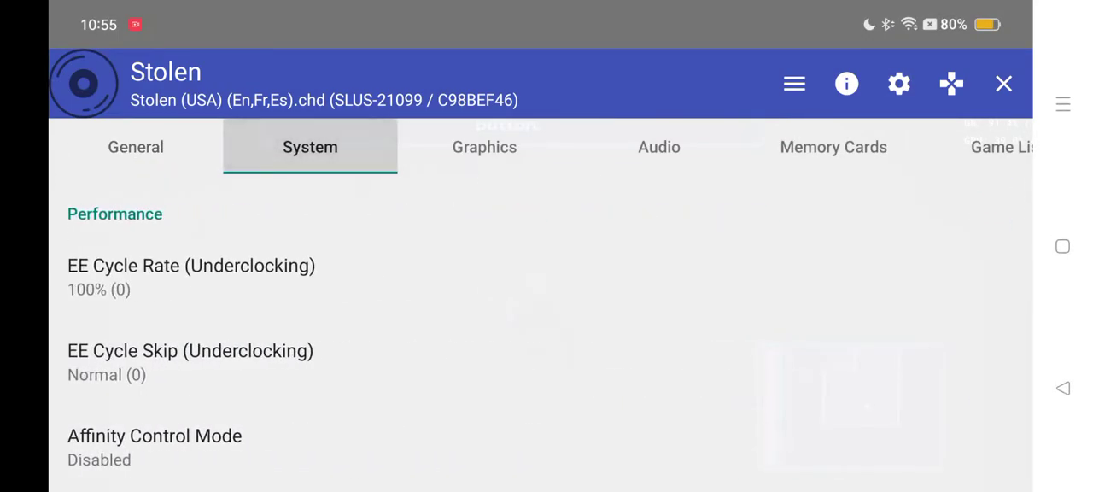
scroll("down", 3)
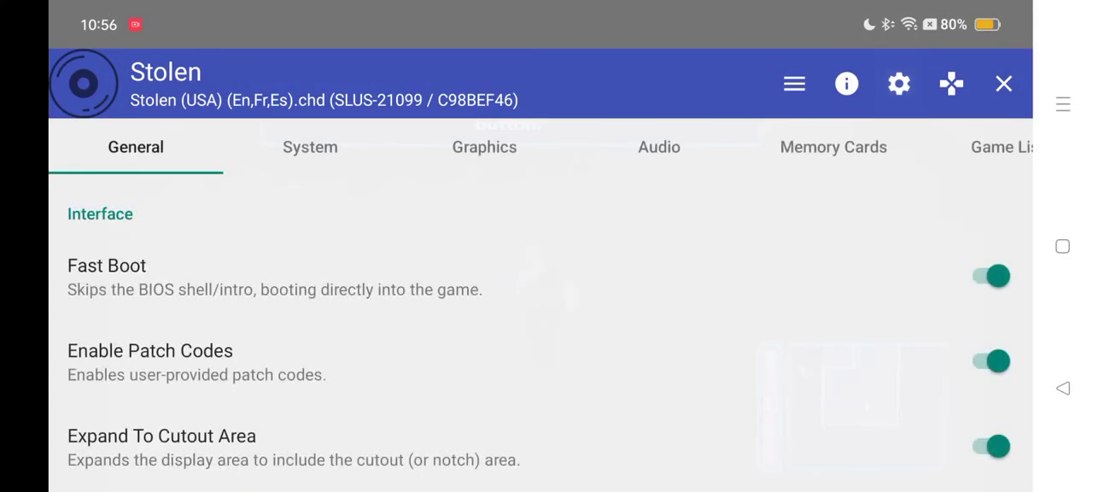
left_click(485, 147)
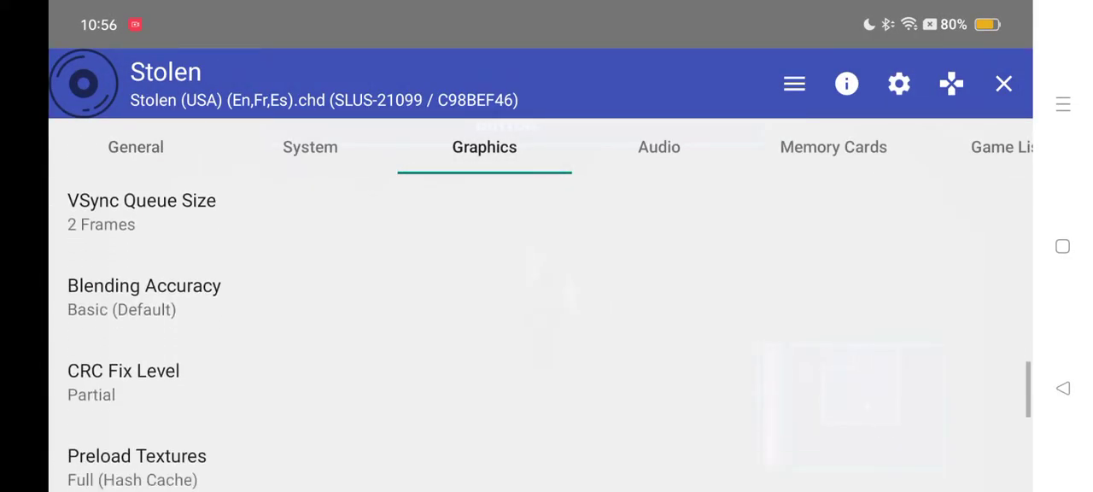
scroll("down", 3)
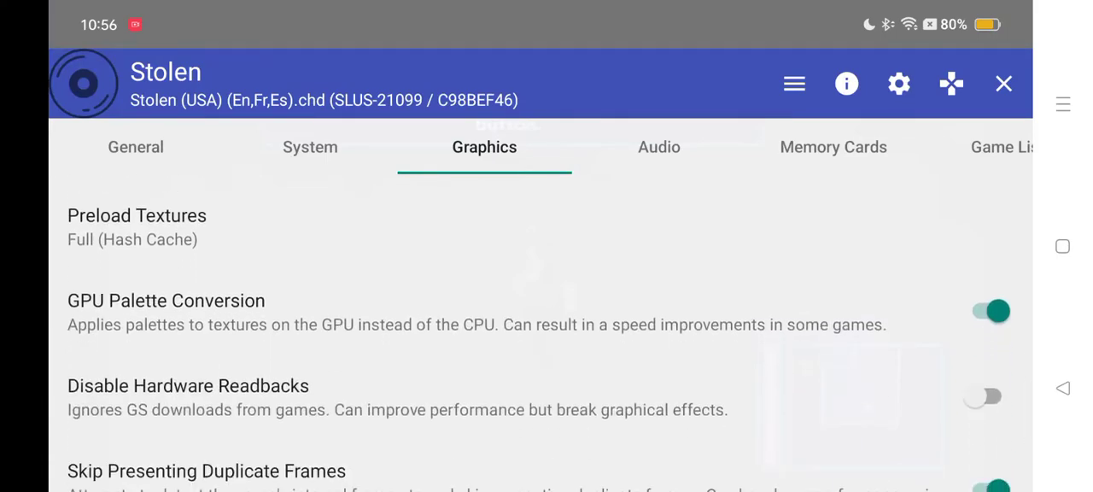
left_click(992, 391)
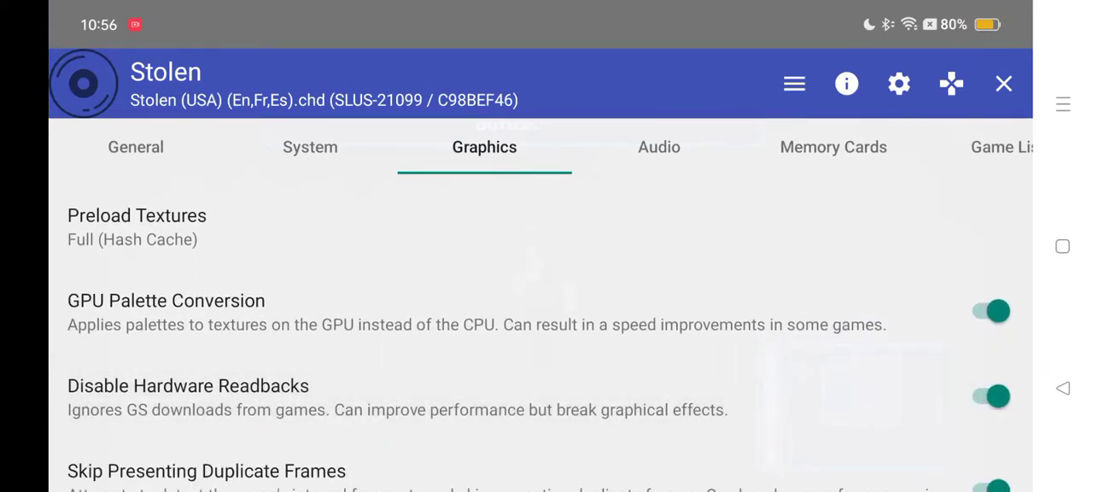